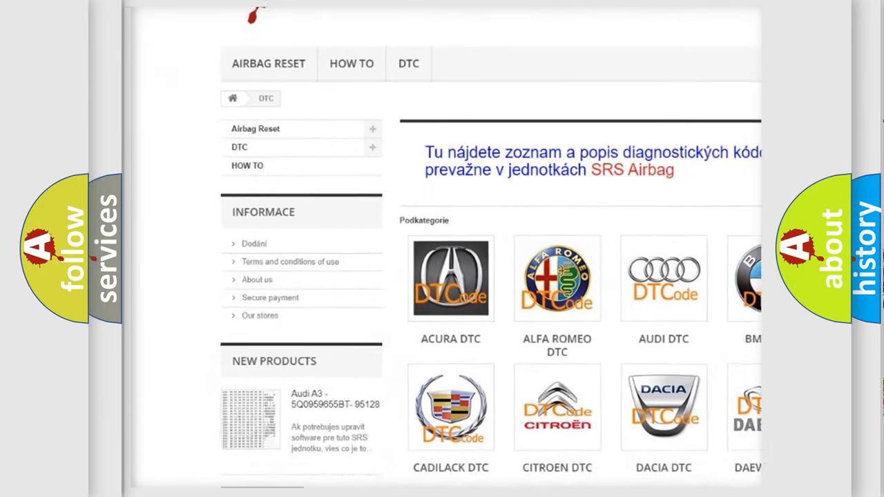
{"action": "scroll", "scroll_direction": "down", "scroll_amount": 3}
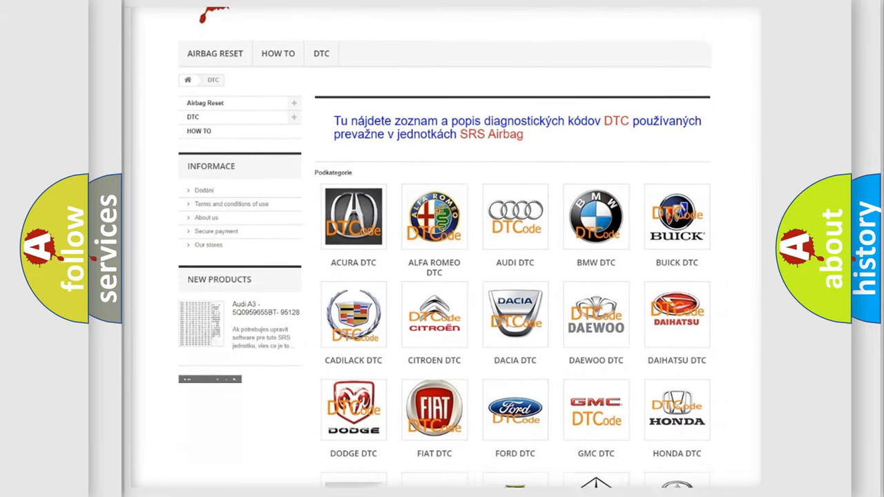
{"action": "scroll", "scroll_direction": "down", "scroll_amount": 3}
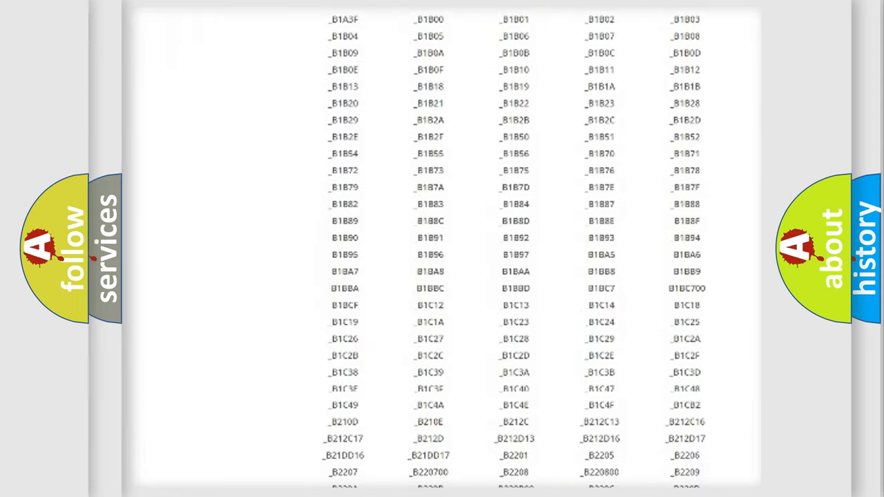
{"action": "scroll", "scroll_direction": "down", "scroll_amount": 3}
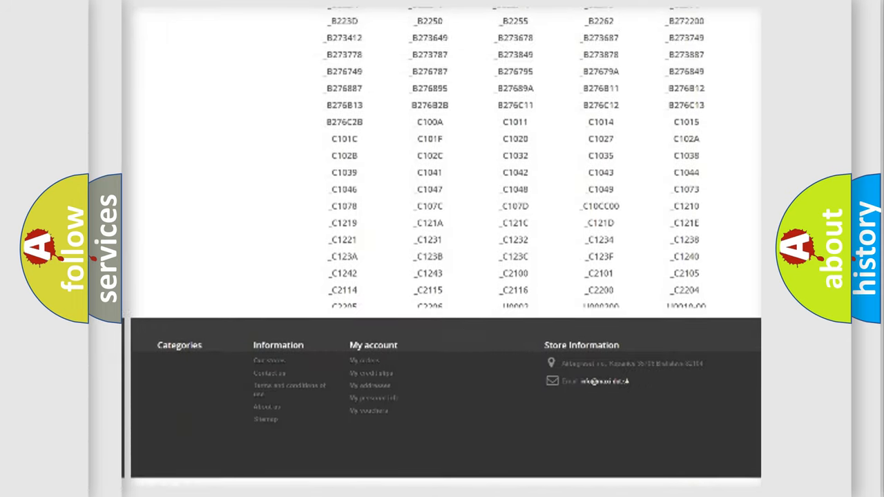
{"action": "scroll", "scroll_direction": "up", "scroll_amount": 3}
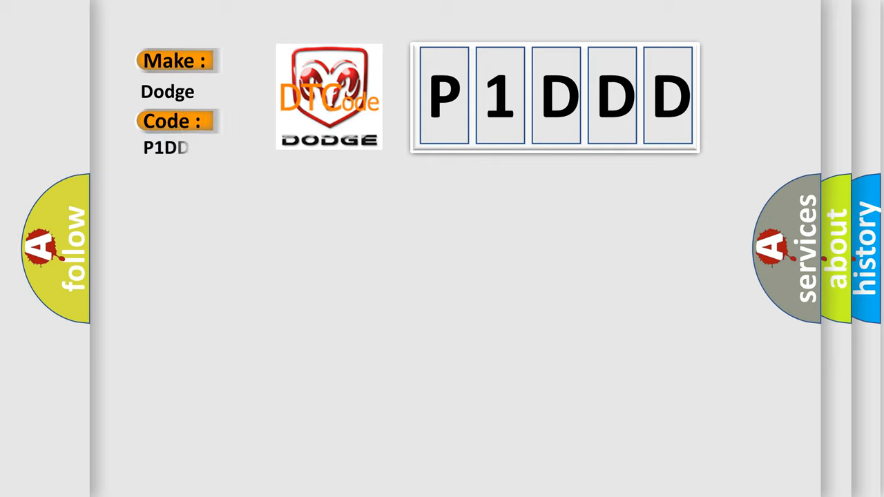
{"action": "type", "text": "D"}
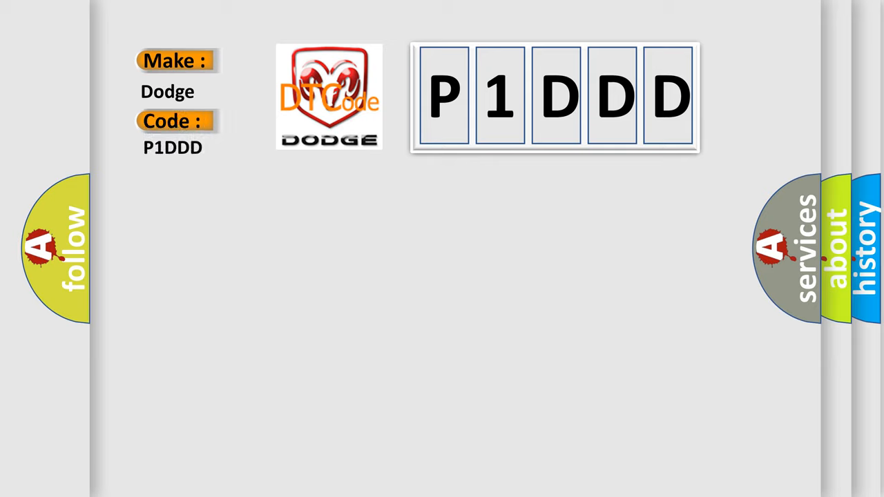